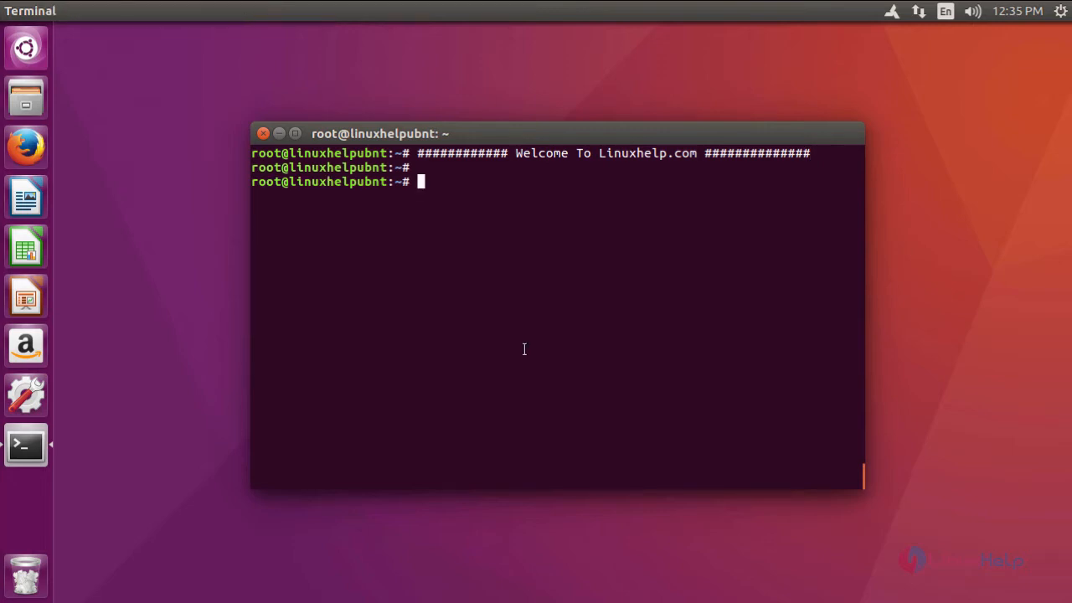
Add the ppa:bitcoin/bitcoin repository with apt-add-repository, importing its signing key
text(apt-add-repository ppa:bitcoin/bitcoin)
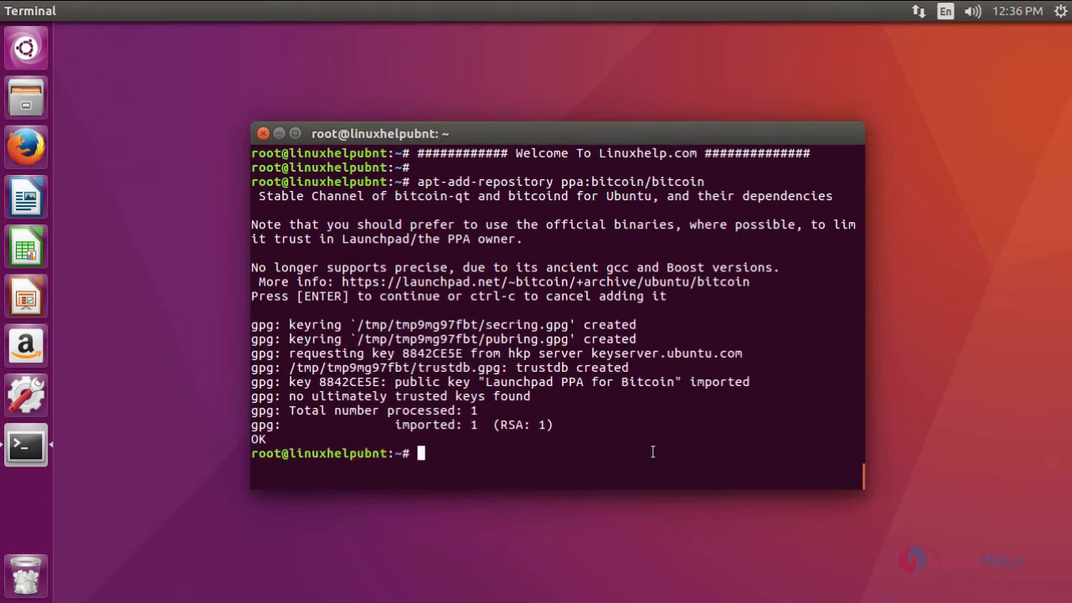
Refresh the package lists with apt-get update so the Bitcoin PPA indexes load
text(apt-get update)
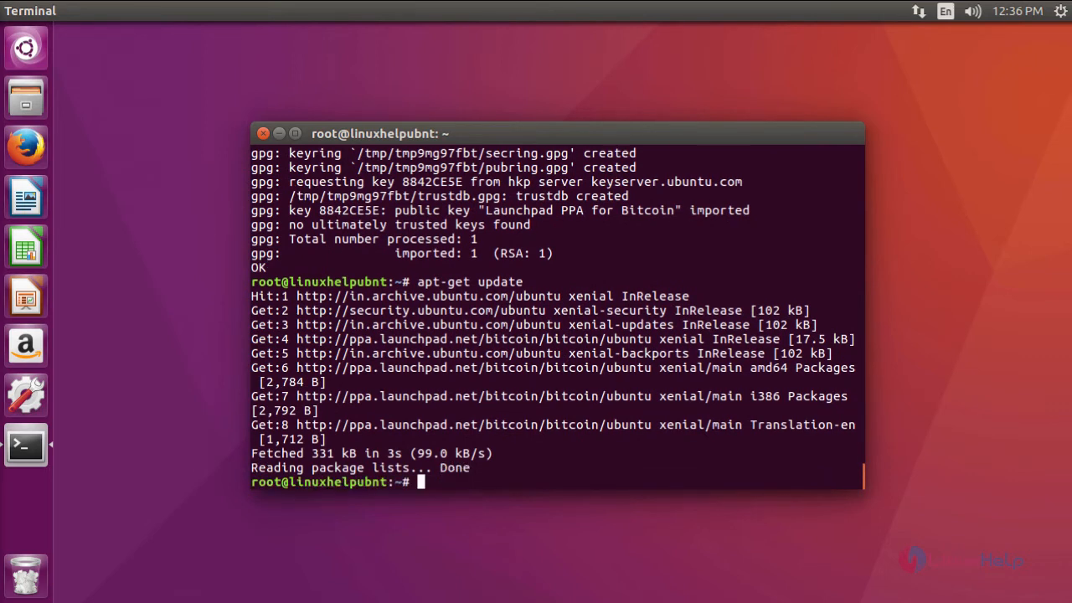
mouse_move(613, 529)
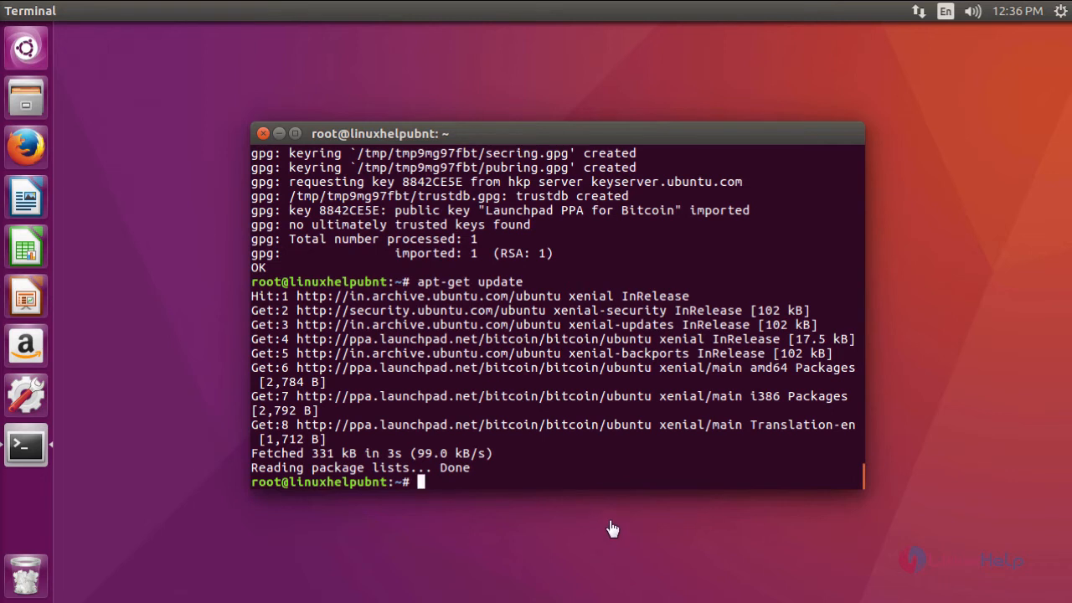
mouse_move(567, 469)
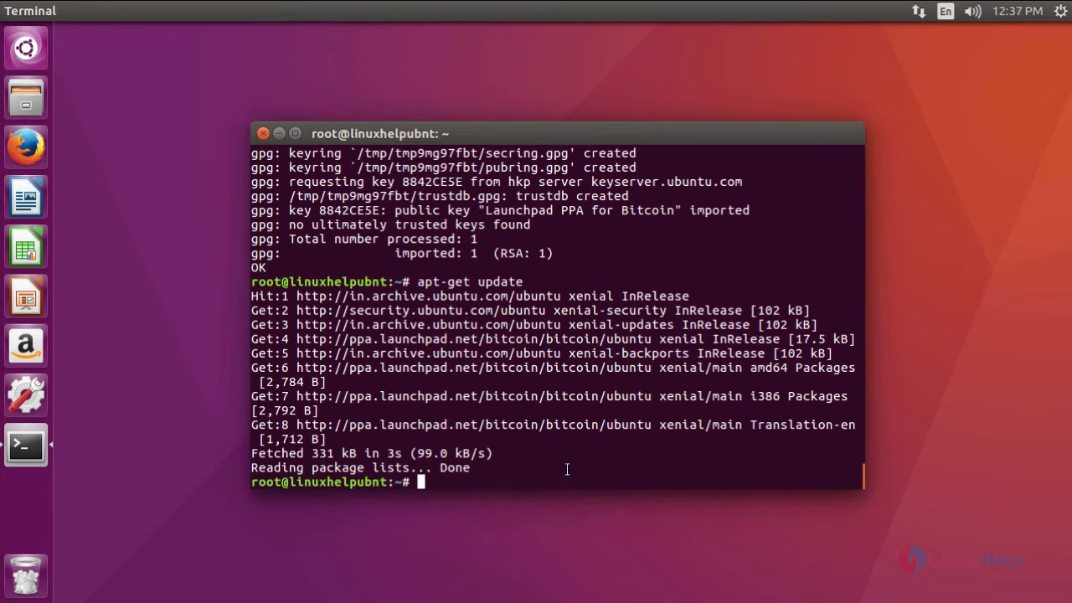
Install the bitcoin-qt package (0.15.0) with apt-get install
text(apt-get install bitcoin-qt)
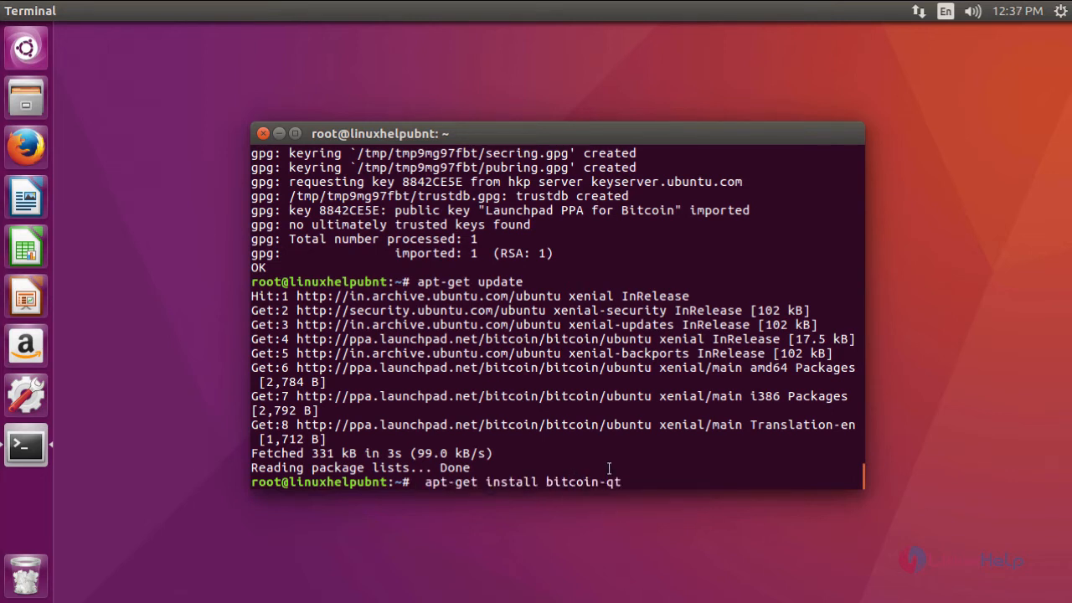
key(Return)
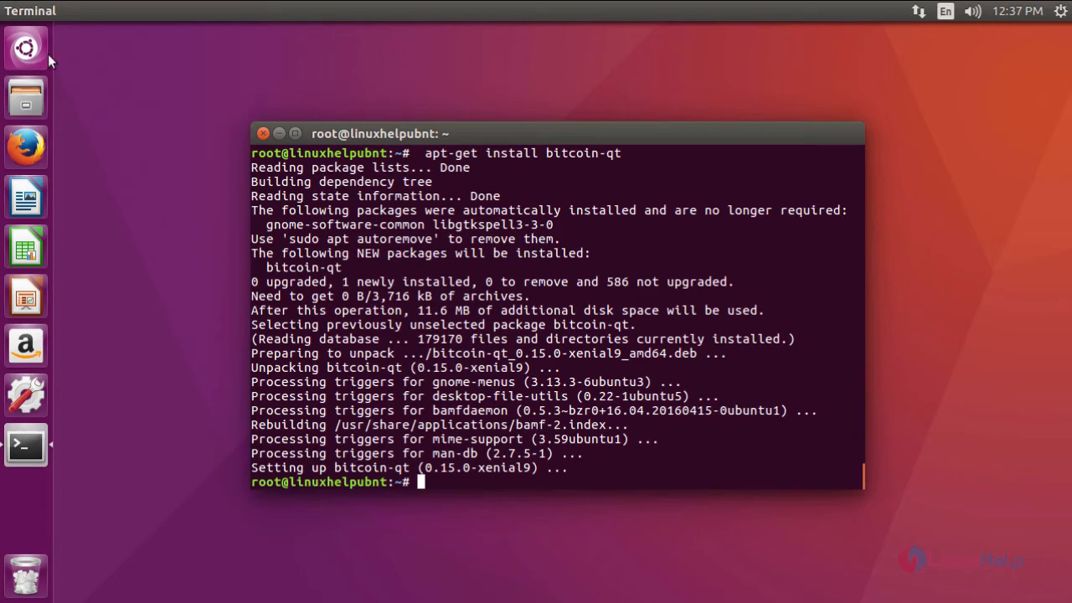
Launch Bitcoin Core from a Unity Dash search for bitcoin
click(25, 47)
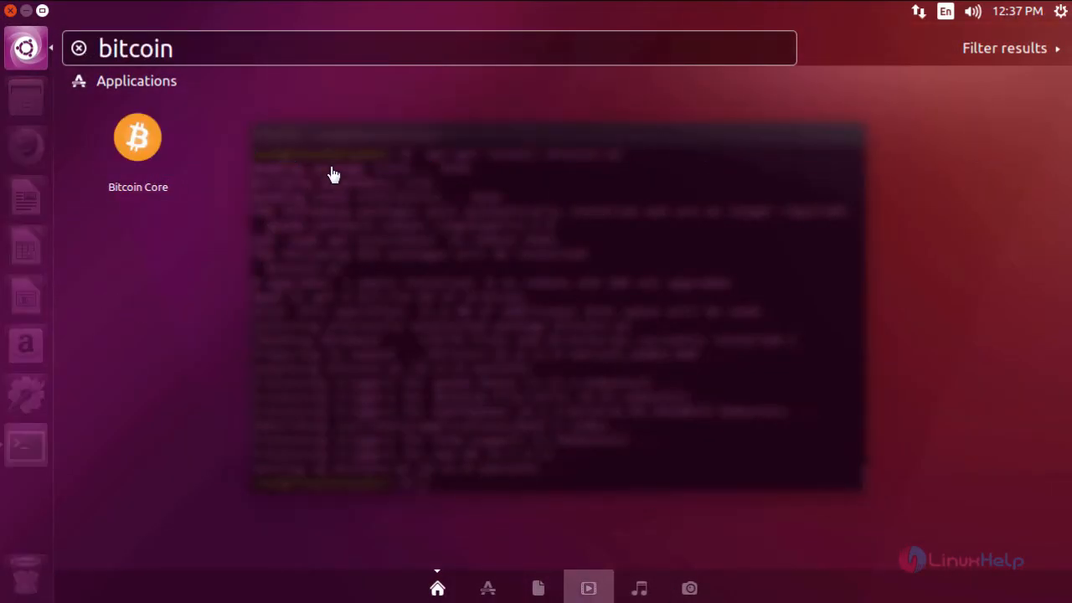
mouse_move(137, 138)
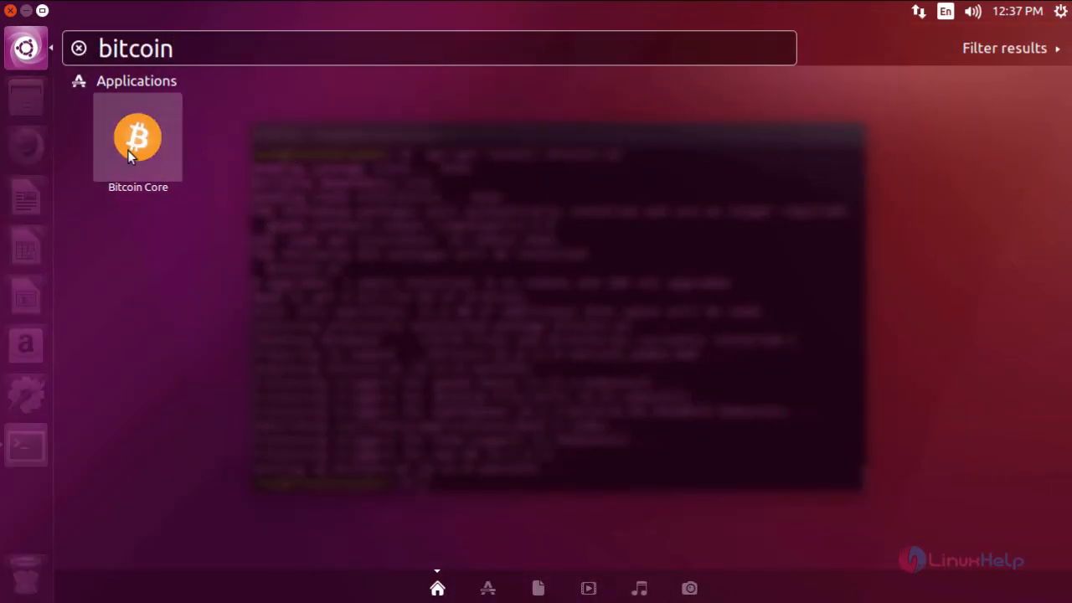
click(137, 137)
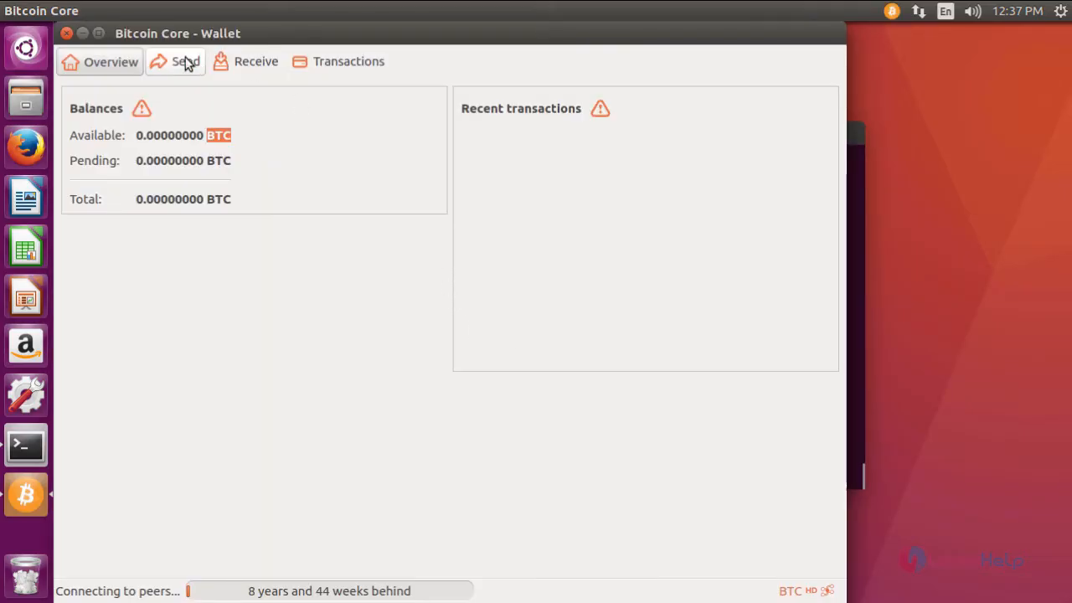
Bring up Bitcoin Core's Options dialog from the Settings menu
click(112, 10)
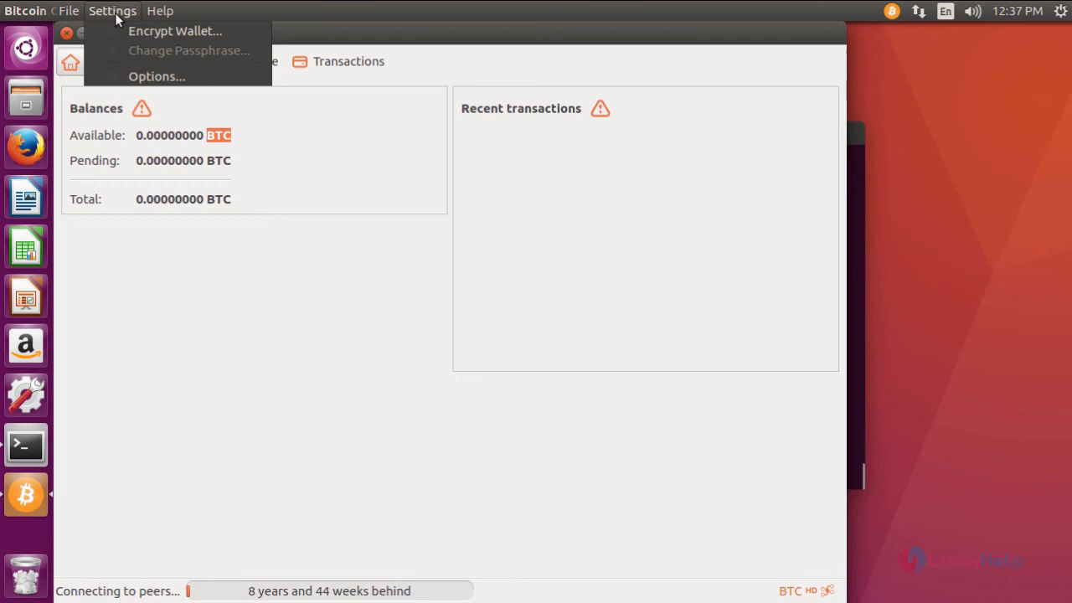
click(156, 78)
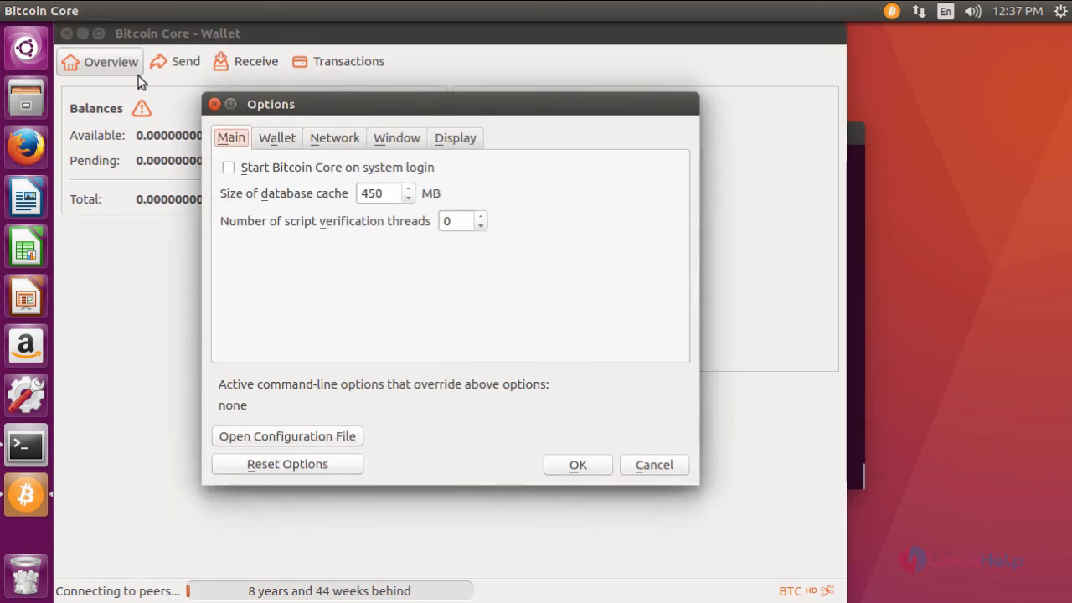
mouse_move(169, 70)
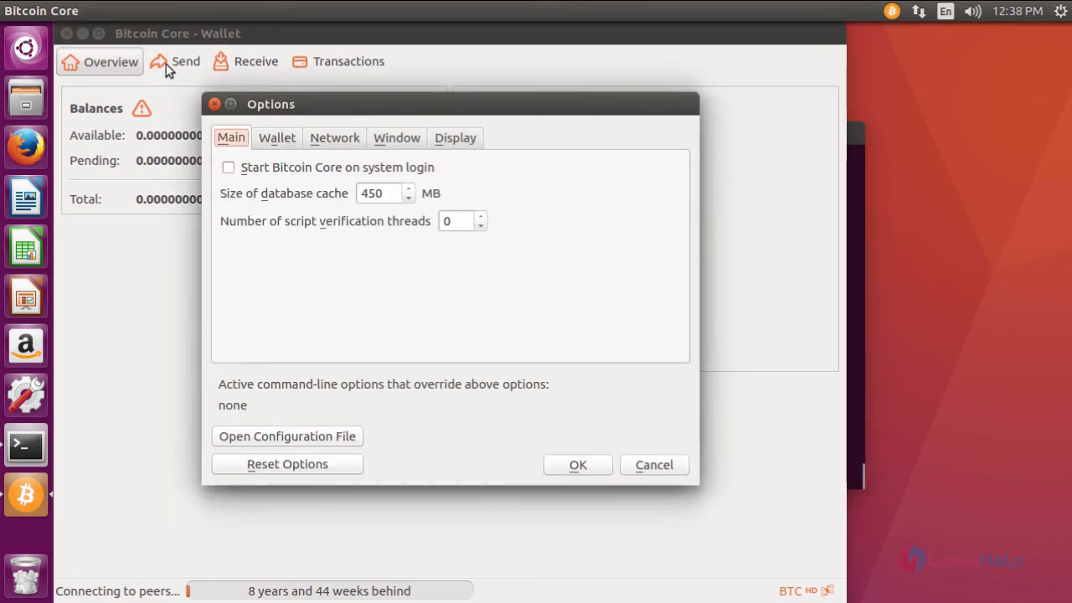